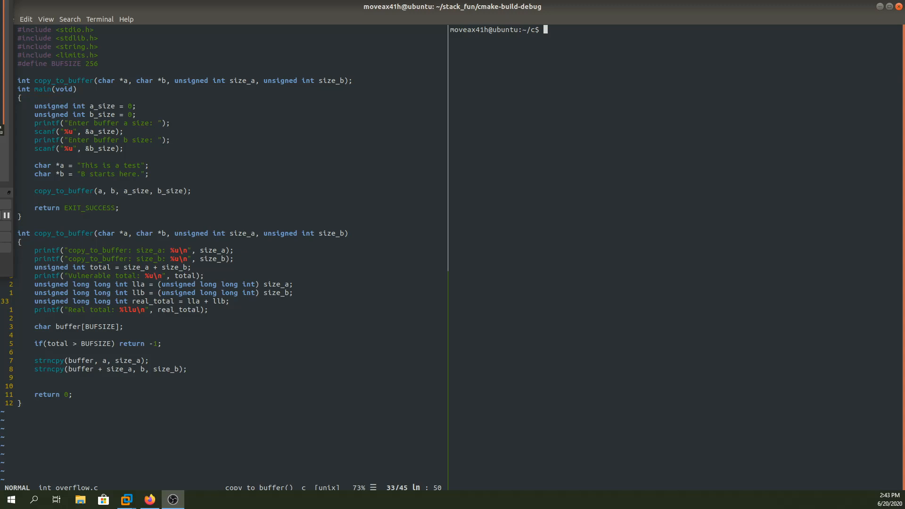
mouse_move(276, 76)
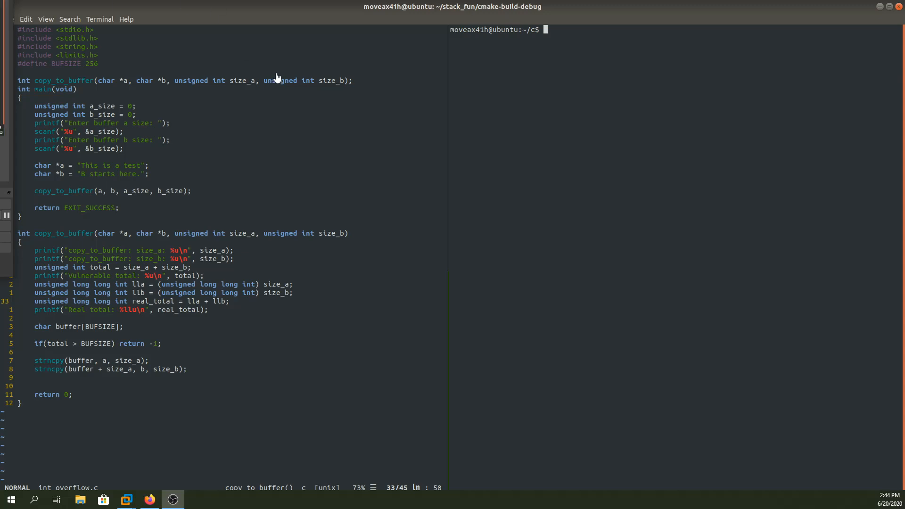
mouse_move(143, 289)
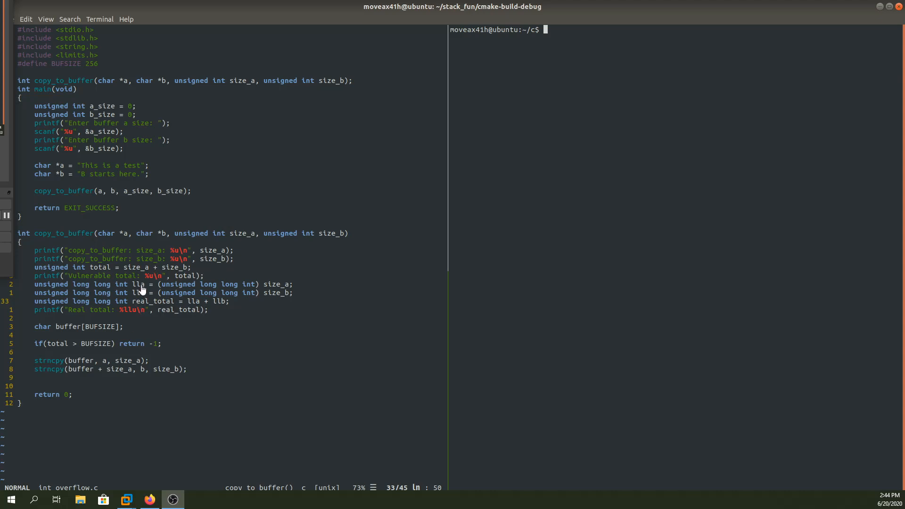
mouse_move(142, 282)
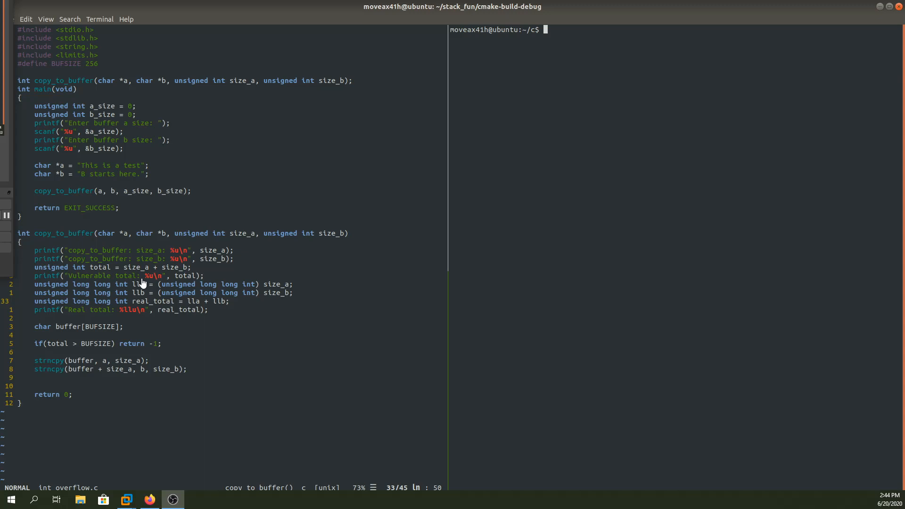
mouse_move(198, 249)
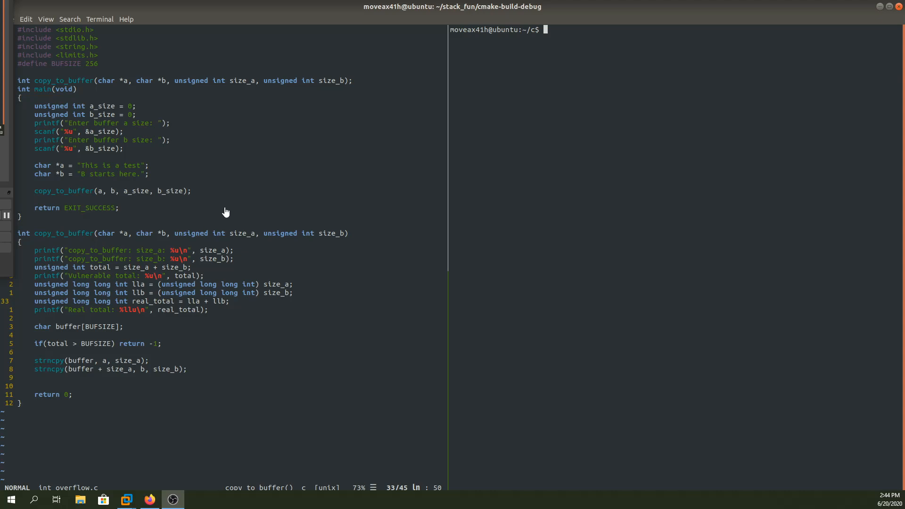
mouse_move(225, 229)
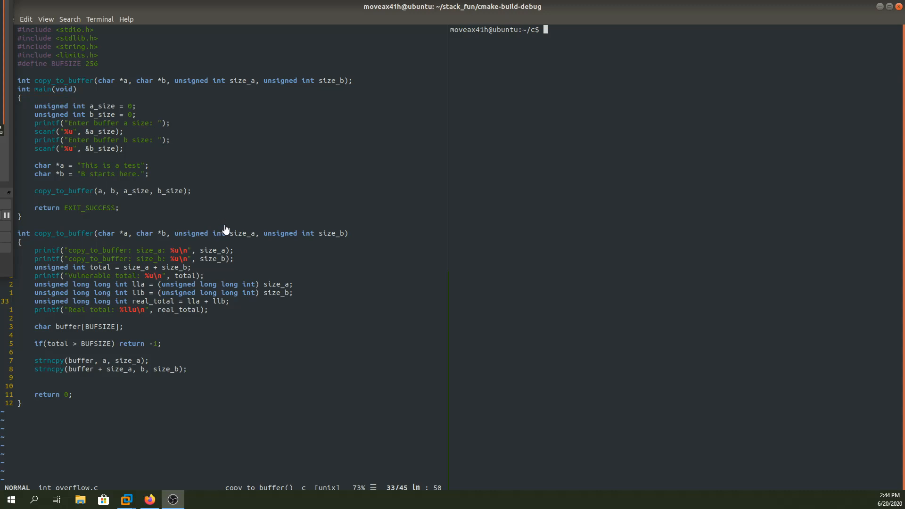
mouse_move(291, 267)
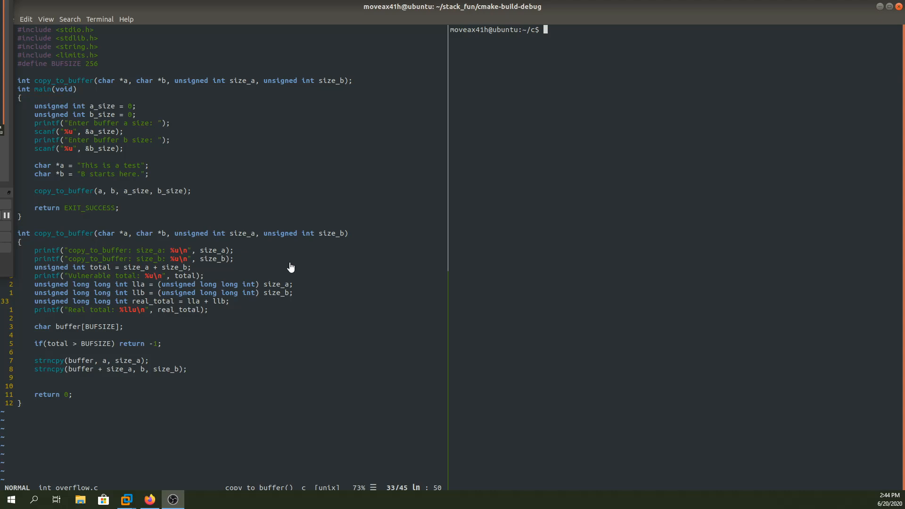
mouse_move(280, 267)
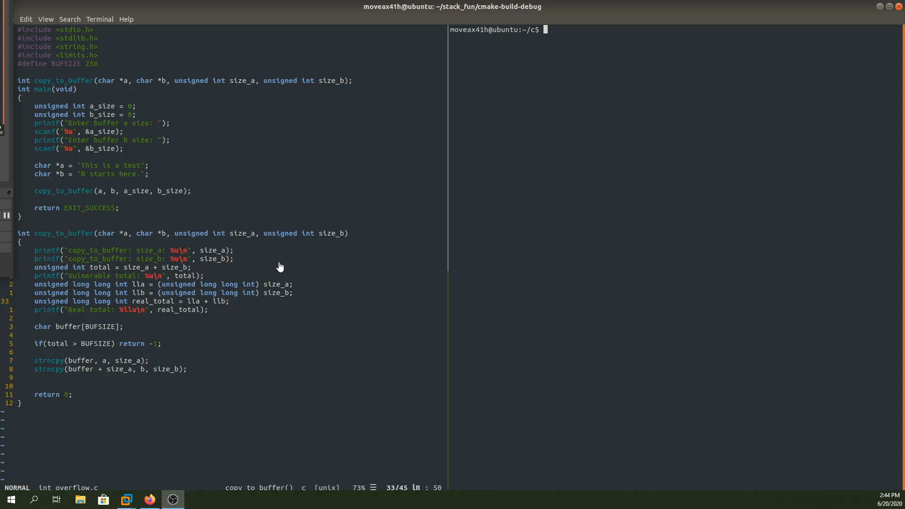
mouse_move(507, 225)
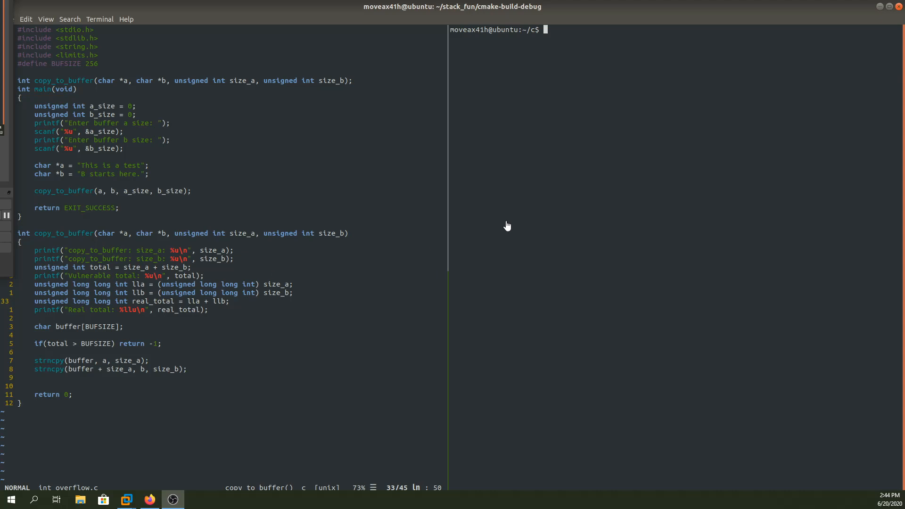
mouse_move(380, 222)
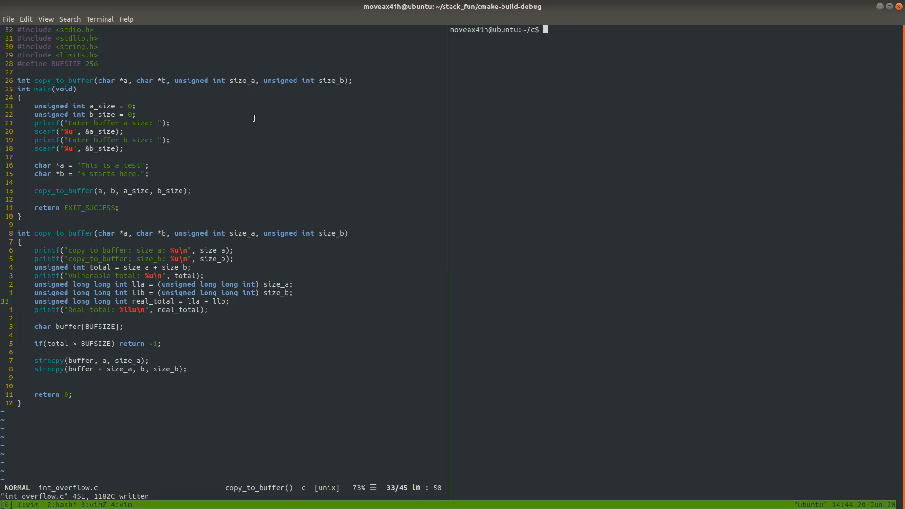
mouse_move(179, 127)
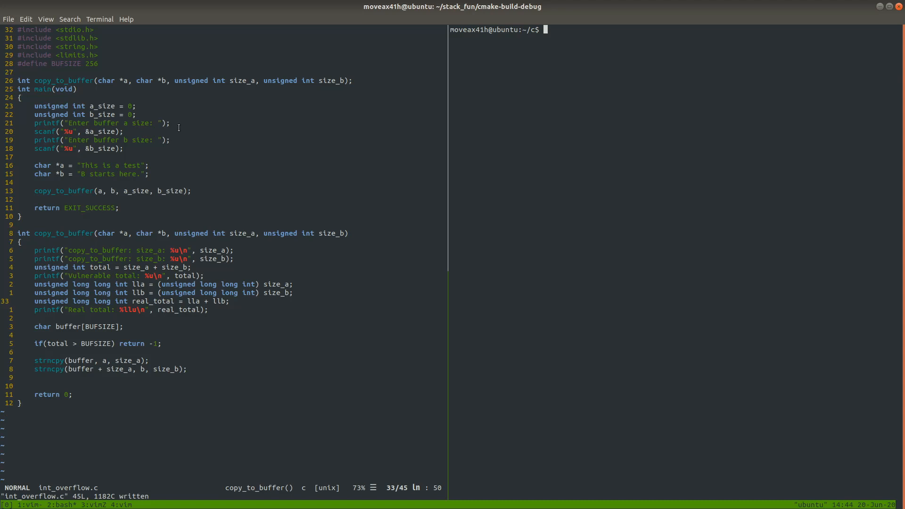
mouse_move(126, 132)
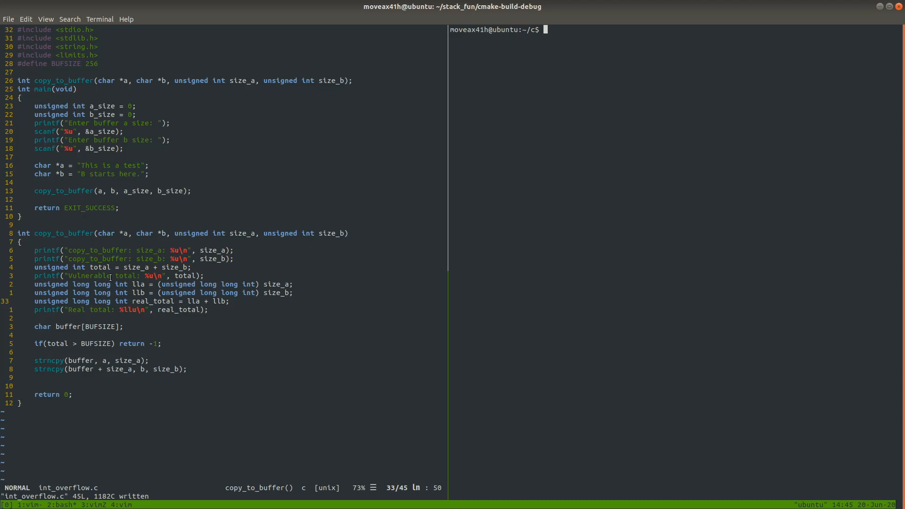
mouse_move(85, 345)
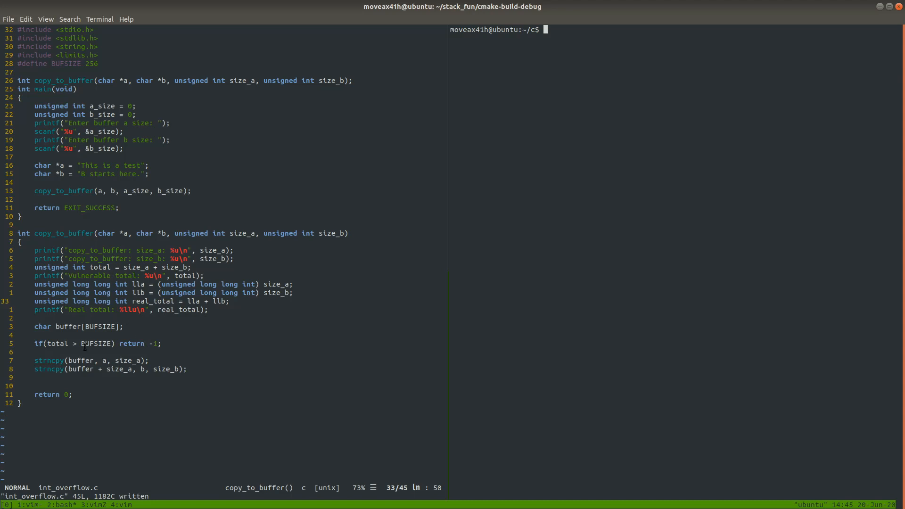
mouse_move(69, 344)
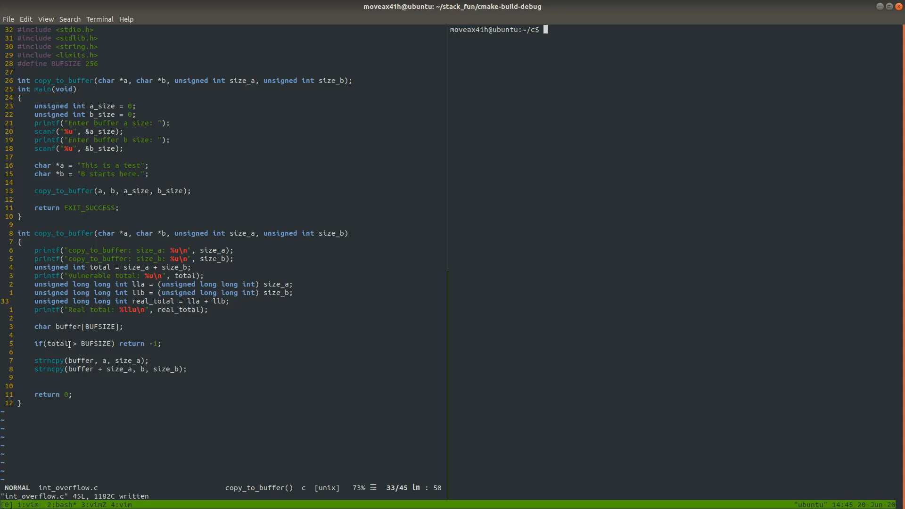
mouse_move(72, 345)
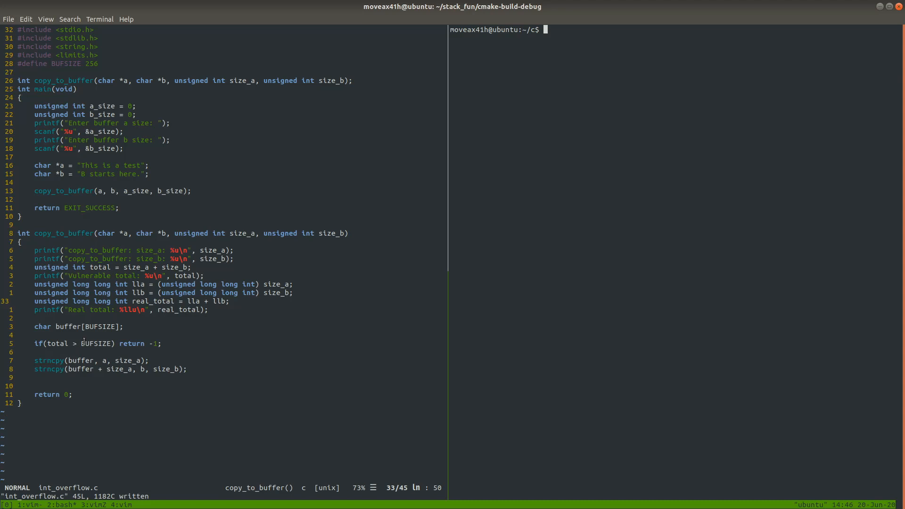
mouse_move(97, 355)
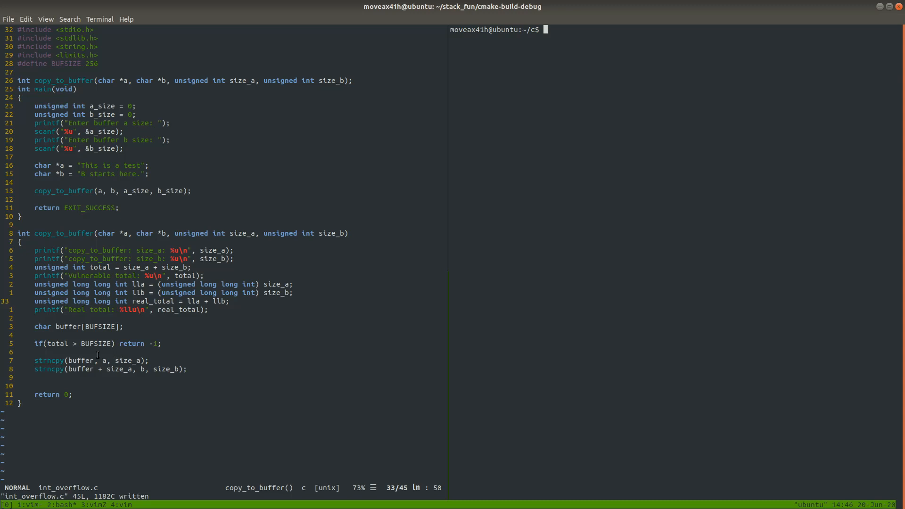
mouse_move(111, 346)
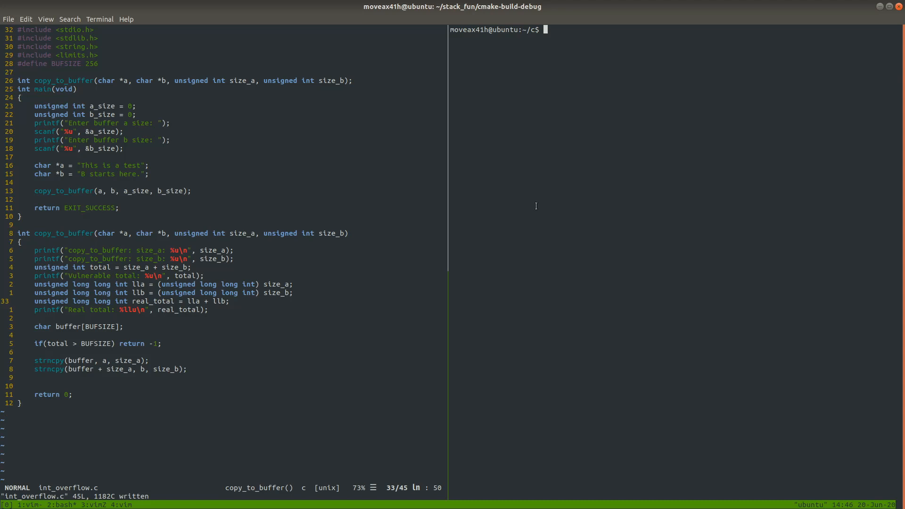
mouse_move(522, 209)
text(./int_overflow)
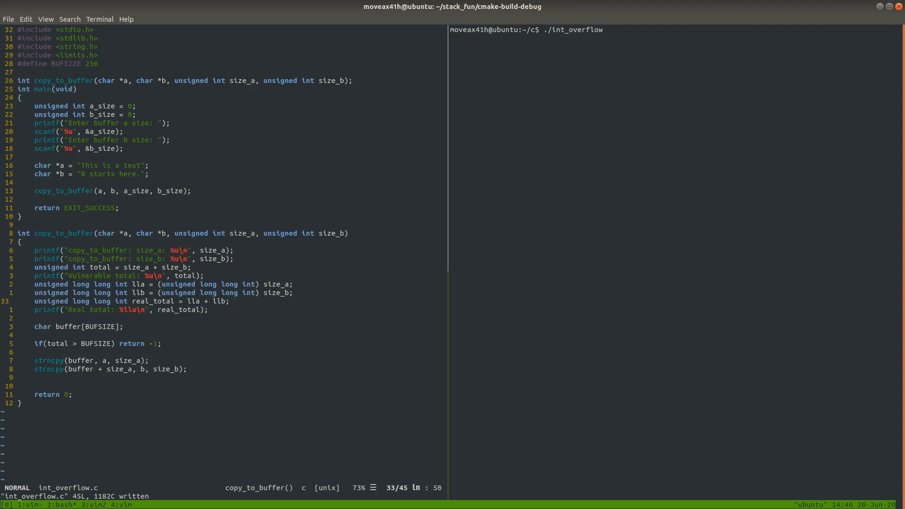
Launch ./int_overflow with sizes 5 and 10, getting totals of 15, then retype the command
key(Return)
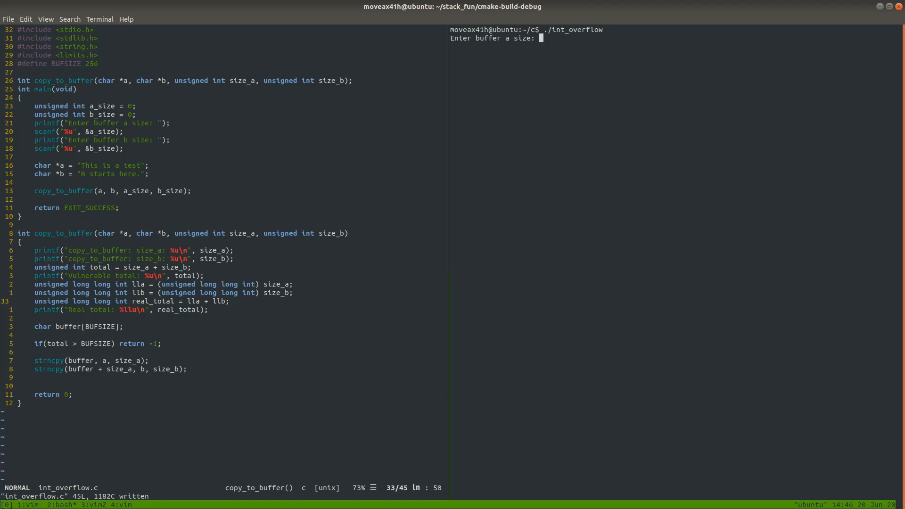
text(5)
text(10)
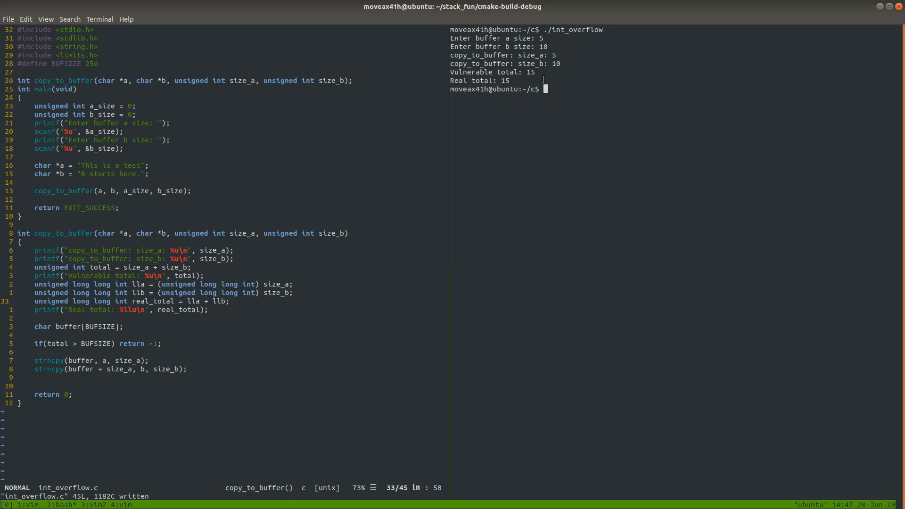
mouse_move(583, 209)
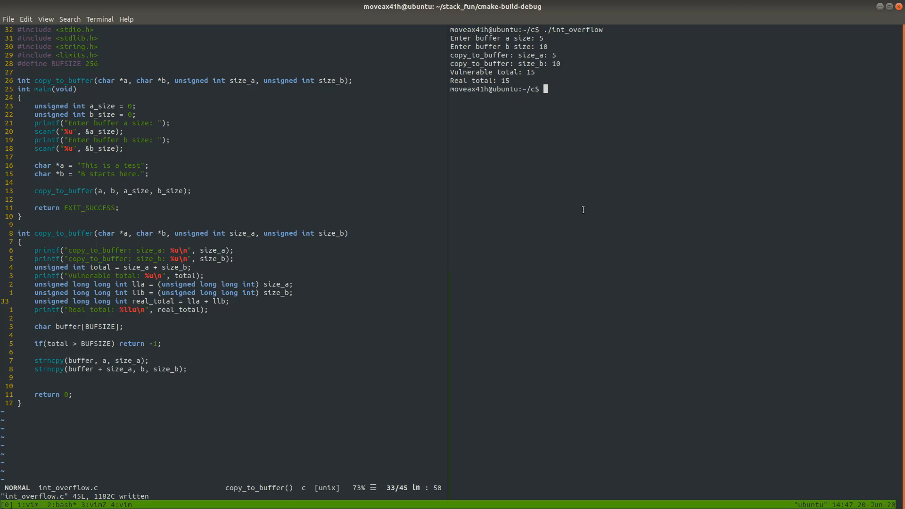
text(./int_overflow)
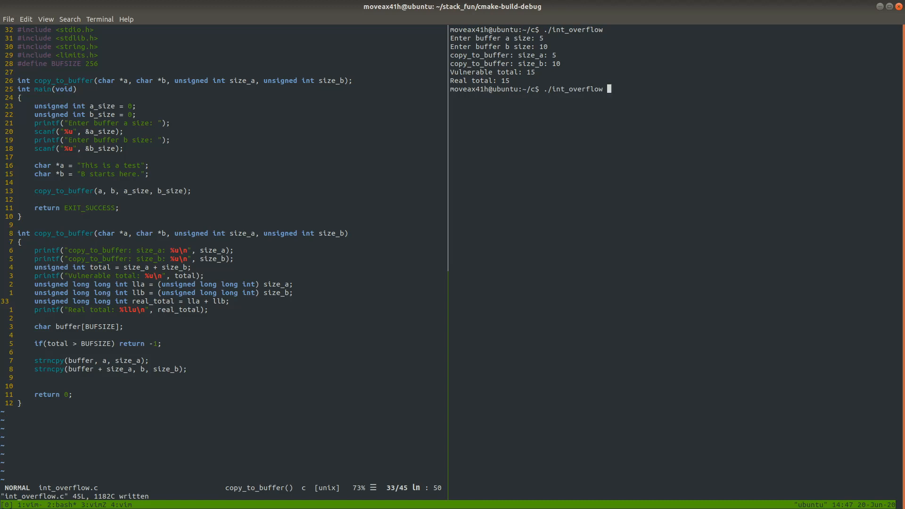
Launch ./int_overflow again with sizes 500 and 25, producing vulnerable and real totals of 525
key(Return)
text(500)
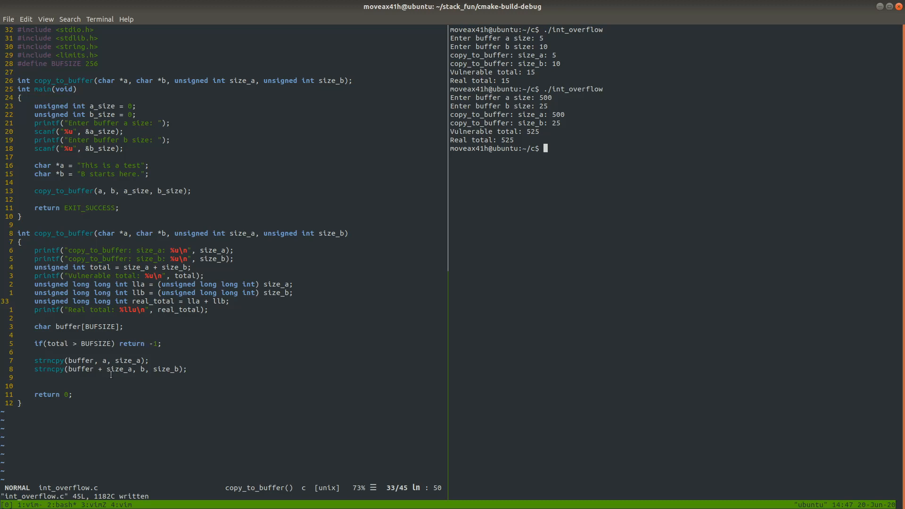
mouse_move(557, 241)
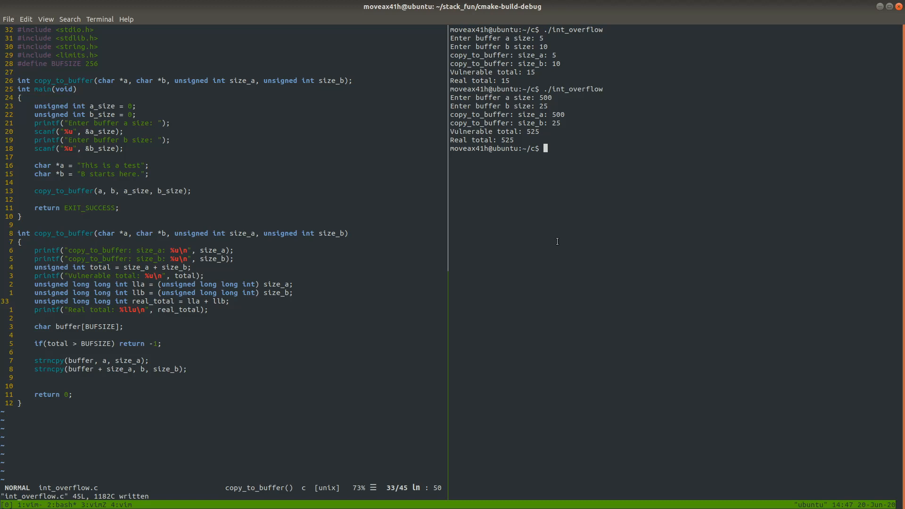
mouse_move(565, 198)
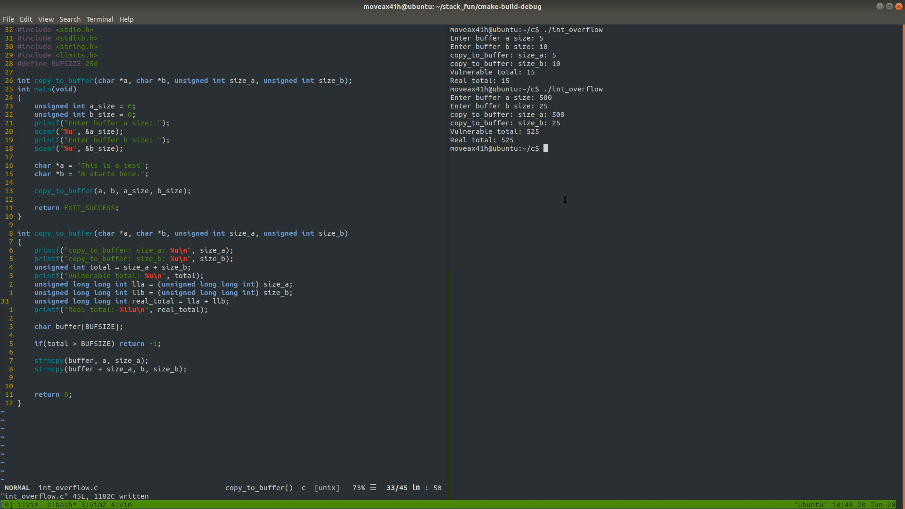
text(un)
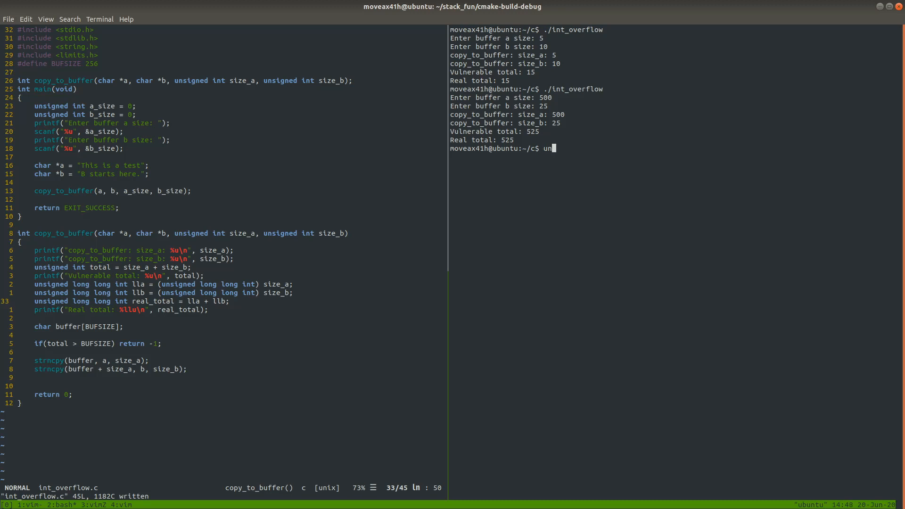
text(signed)
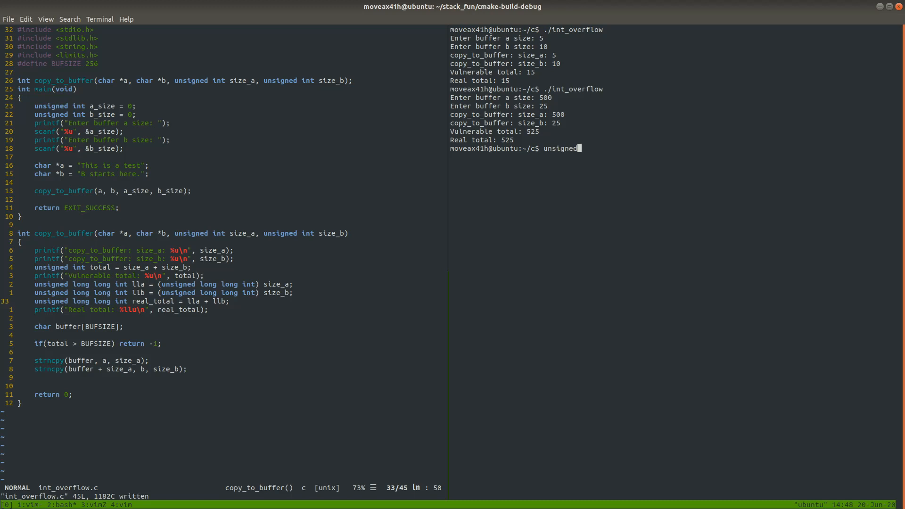
text(int)
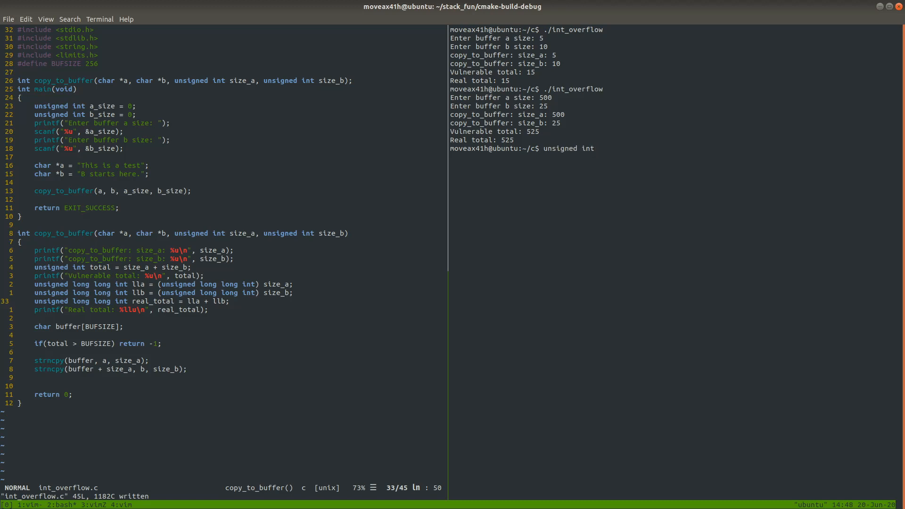
text(num = -1)
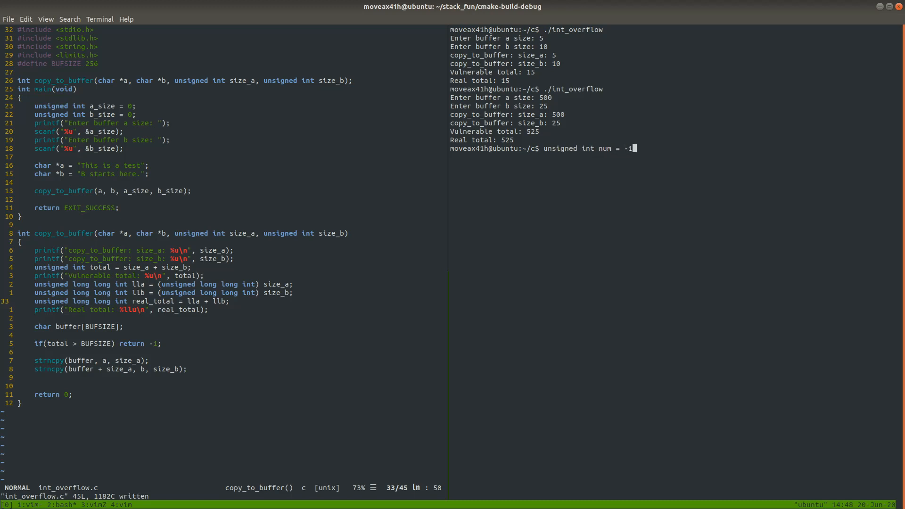
text(;)
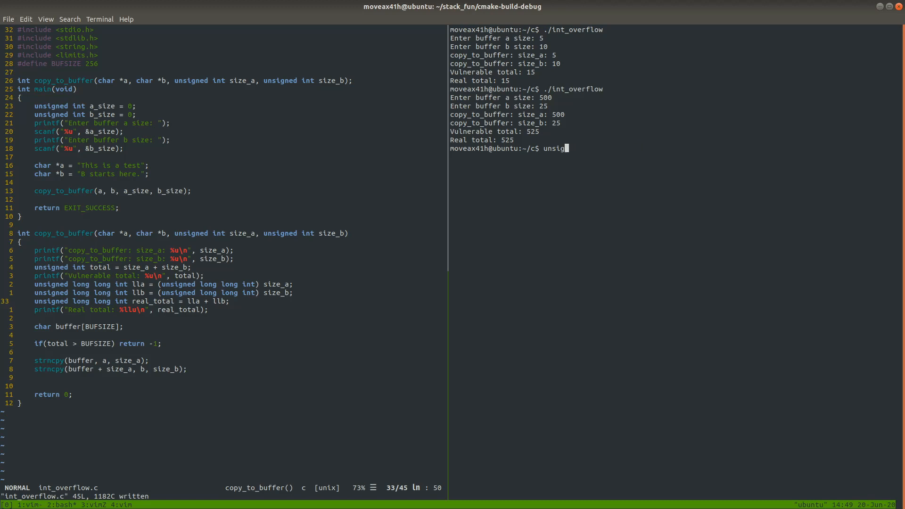
Rerun ./int_overflow with buffer a size -1 and b size 5, triggering an AddressSanitizer stack-buffer-overflow
key(ctrl+u)
text(./int_overflow)
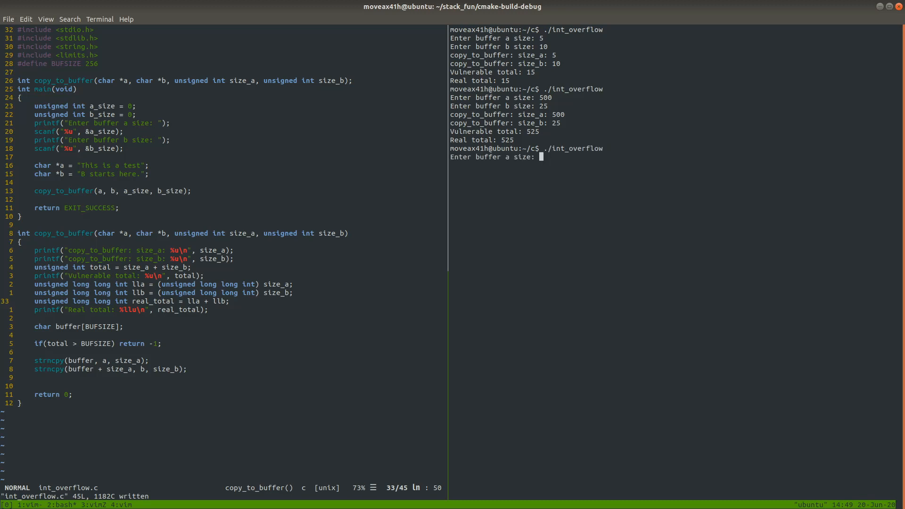
text(-1)
text(5)
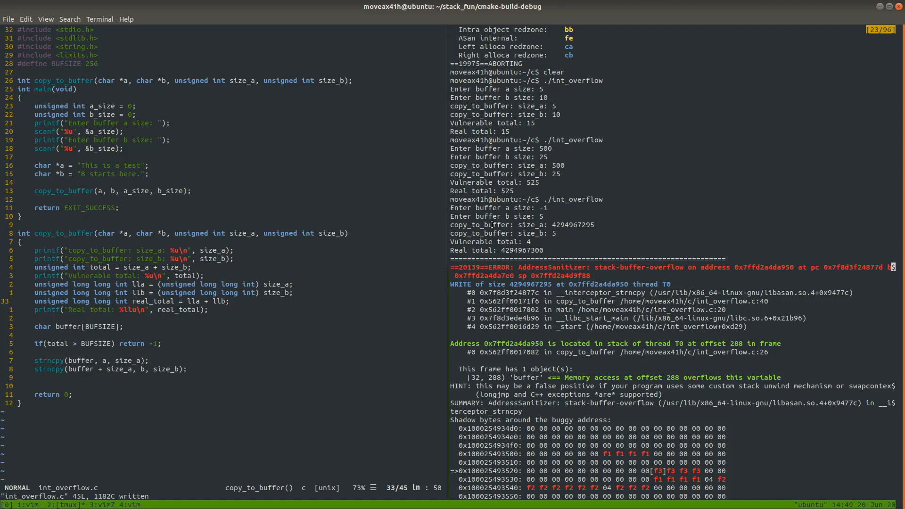
mouse_move(84, 238)
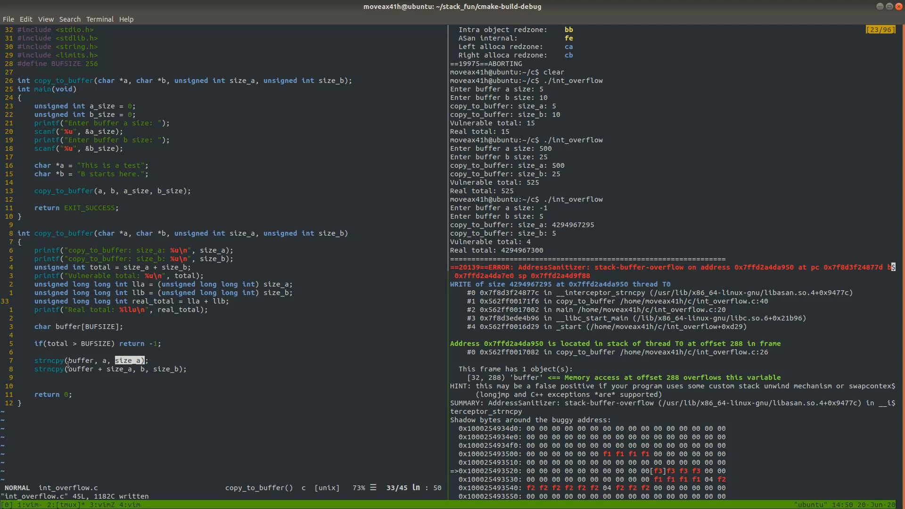
mouse_move(60, 360)
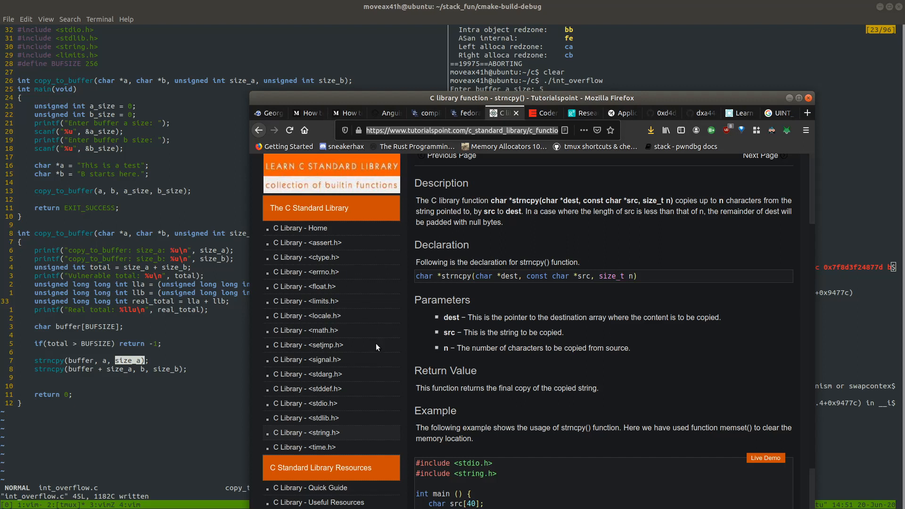
mouse_move(440, 151)
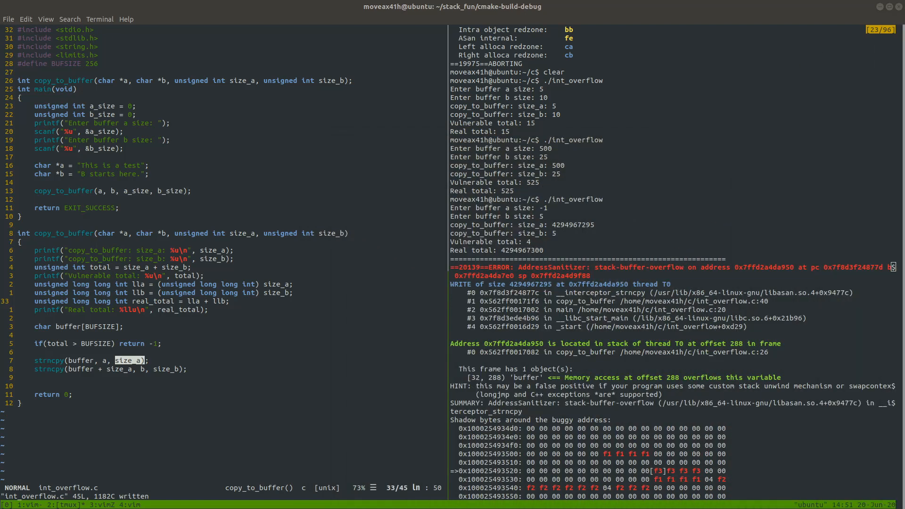
mouse_move(379, 422)
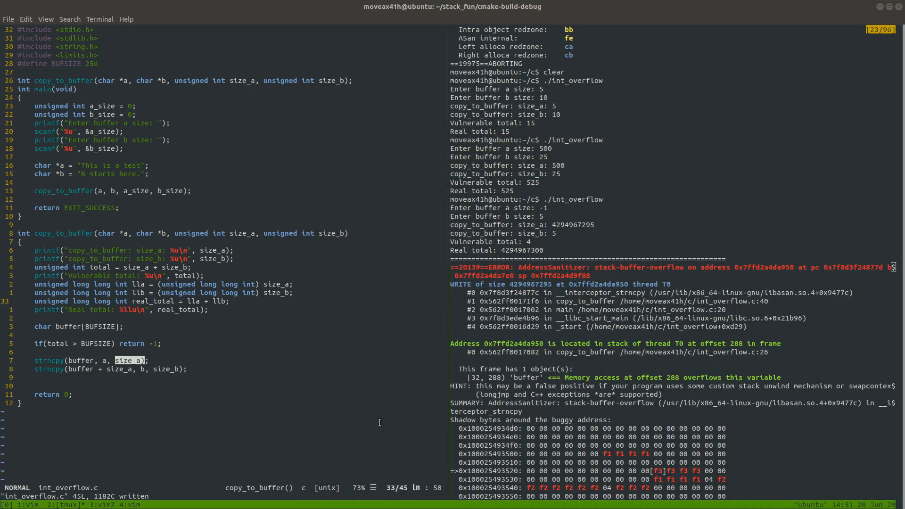
mouse_move(207, 394)
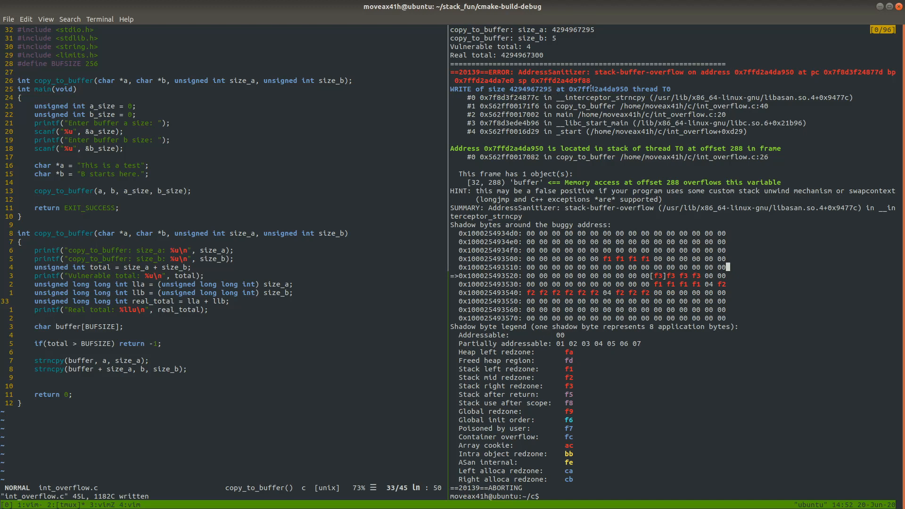
double_click(597, 89)
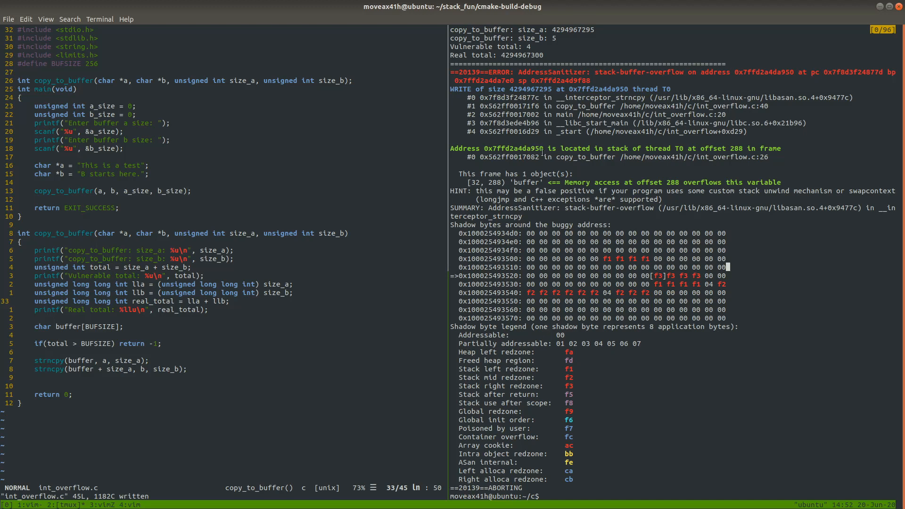
mouse_move(692, 165)
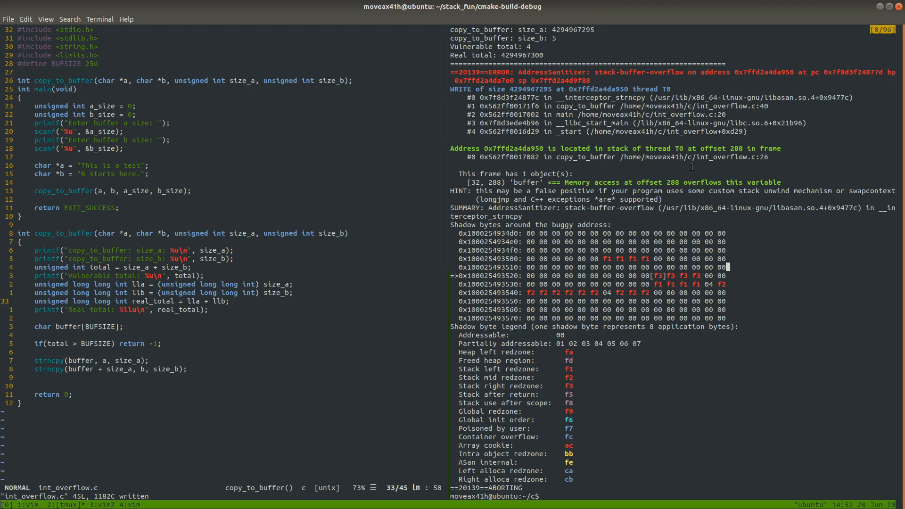
mouse_move(131, 325)
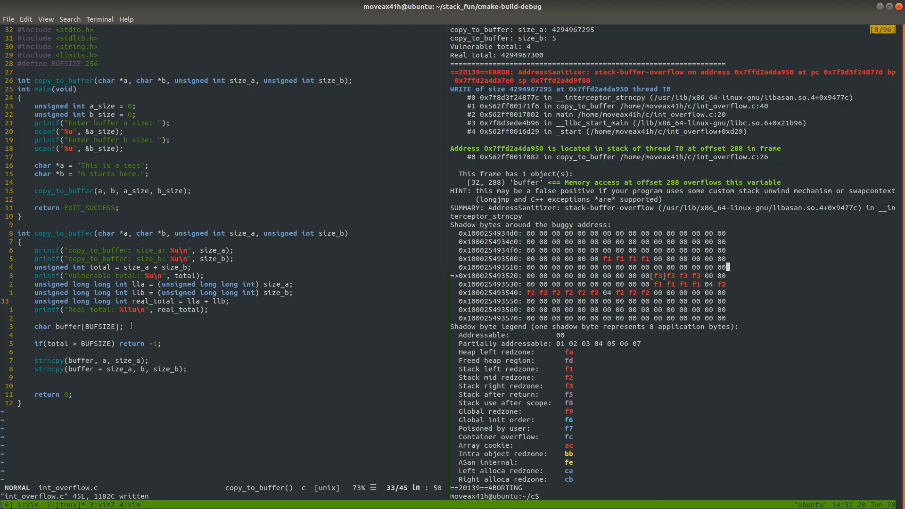
double_click(83, 326)
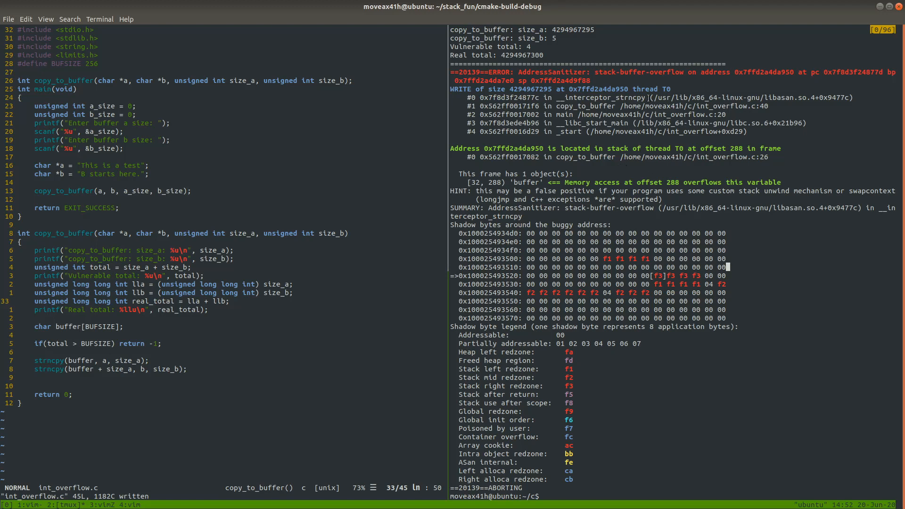
double_click(620, 71)
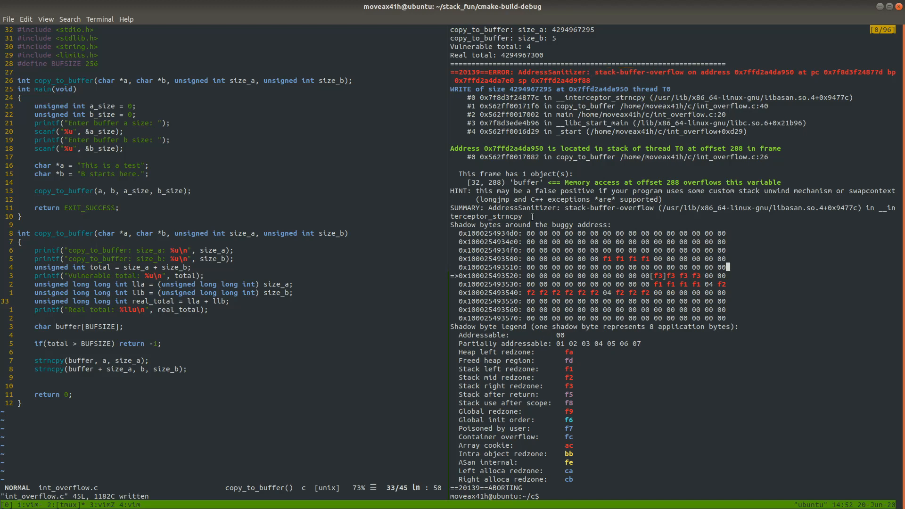
mouse_move(618, 305)
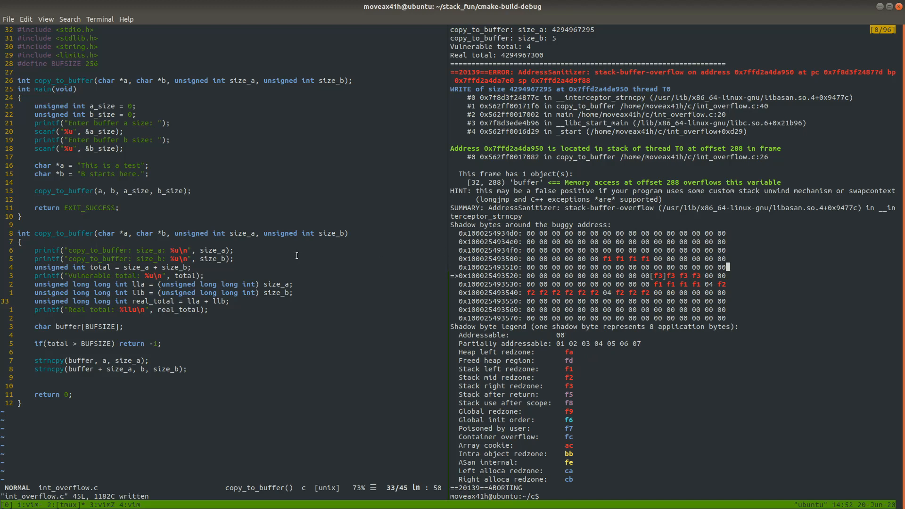
mouse_move(302, 199)
text(//bma)
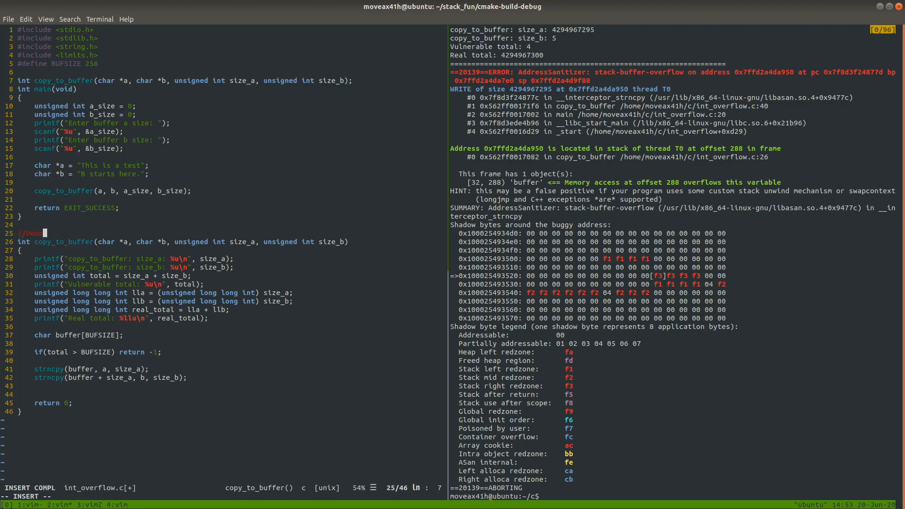
Write comment lines 'Documentation:' and 'This function requires that size_a and size_b are between 0 and 25' above copy_to_buffer
text(Documentation:)
text(//This function requires that size_a and )
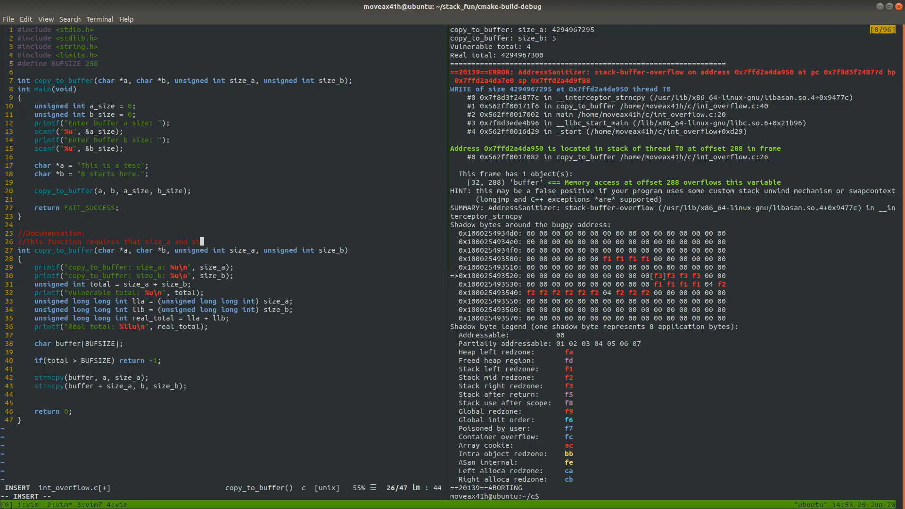
text(size_b)
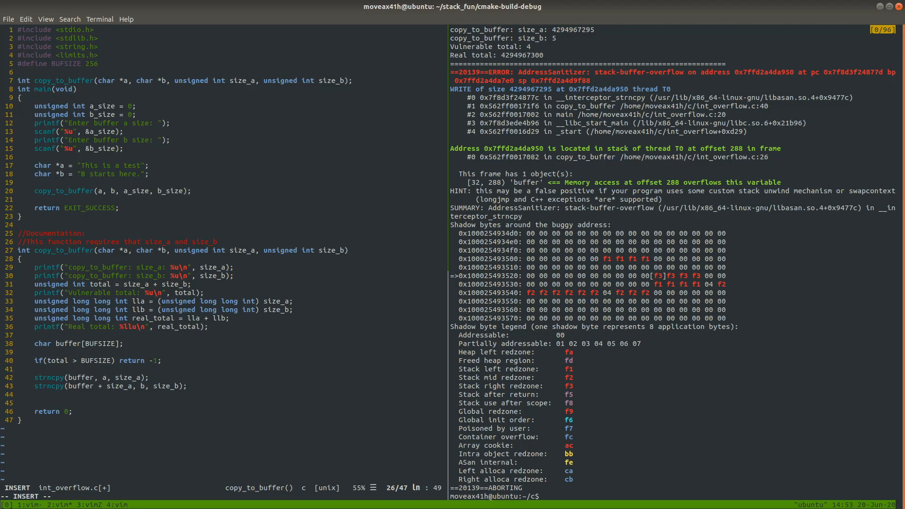
text(are between 0 and 2)
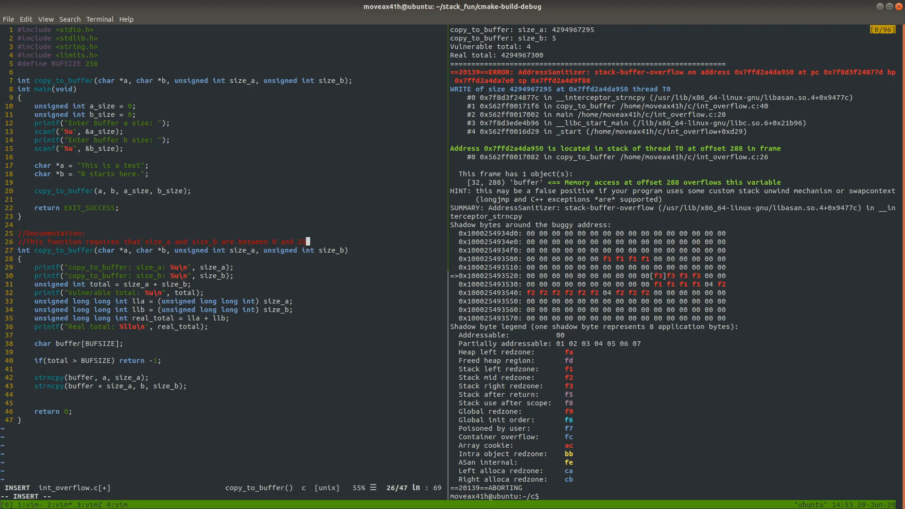
text(5)
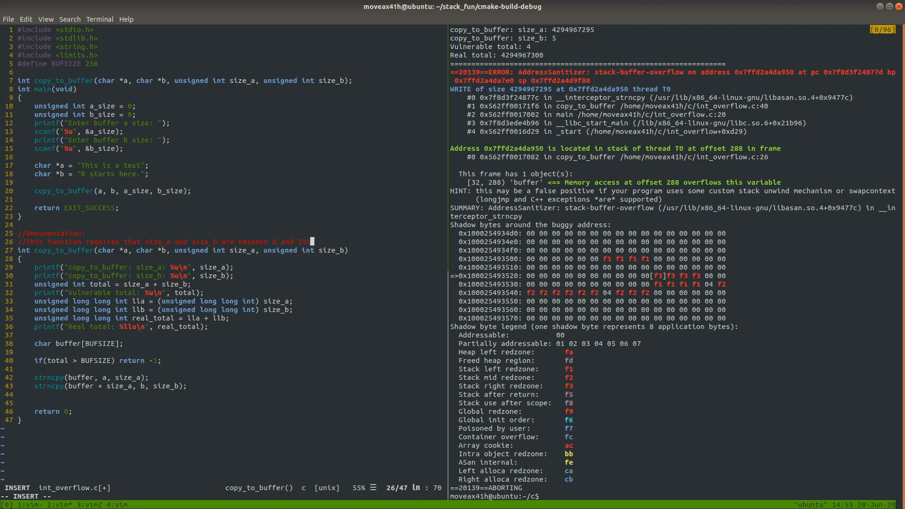